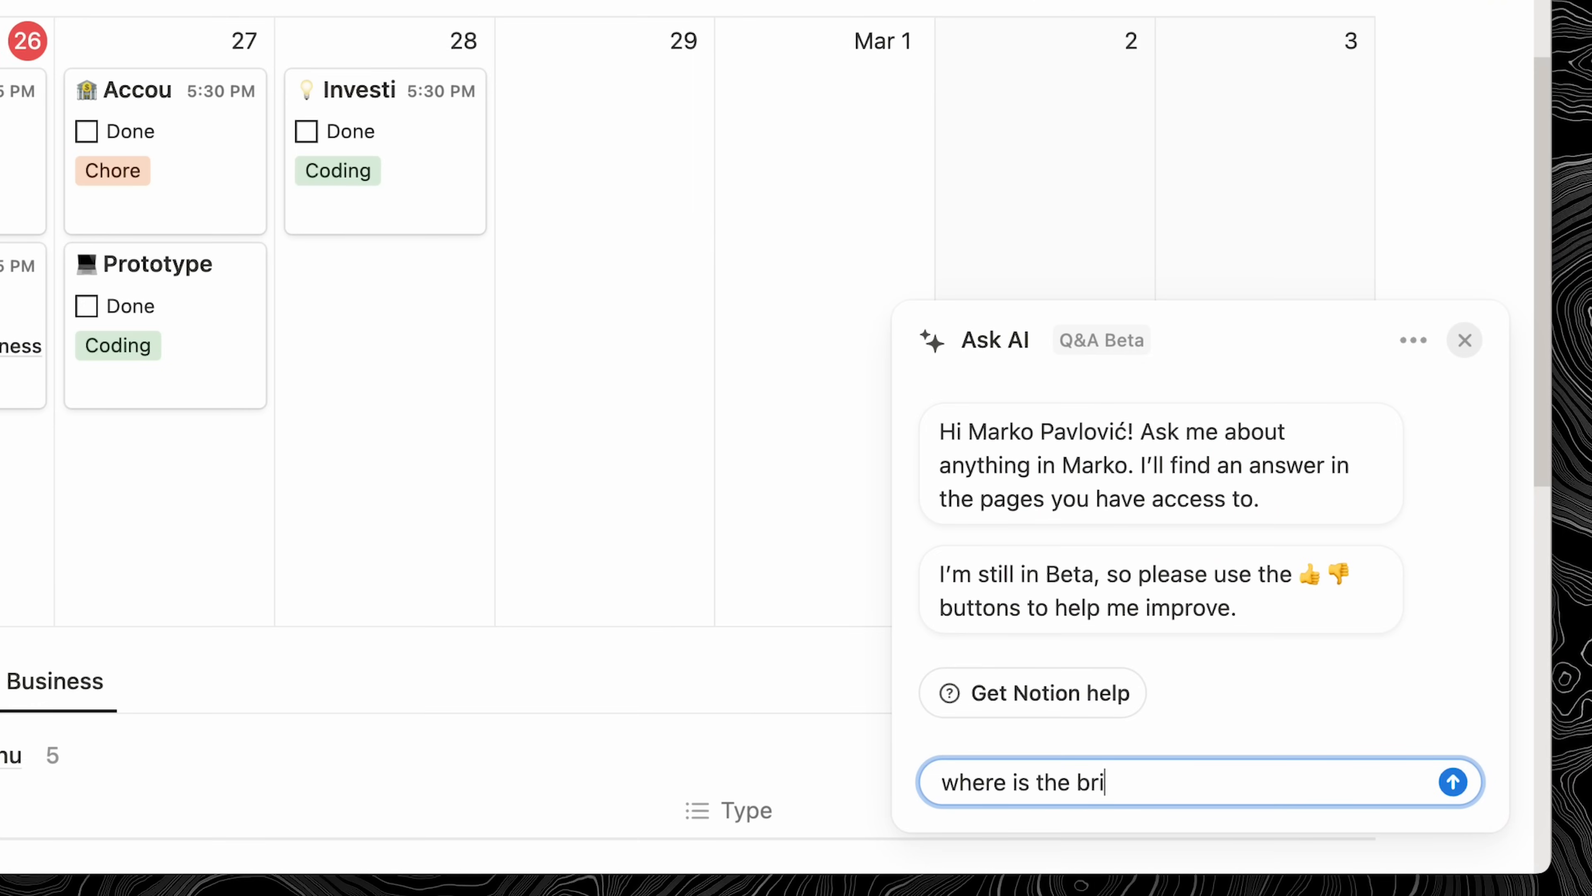
Ask Notion AI 'where is the brief for my skillshare video' and send it
type("ef for my skillshare video")
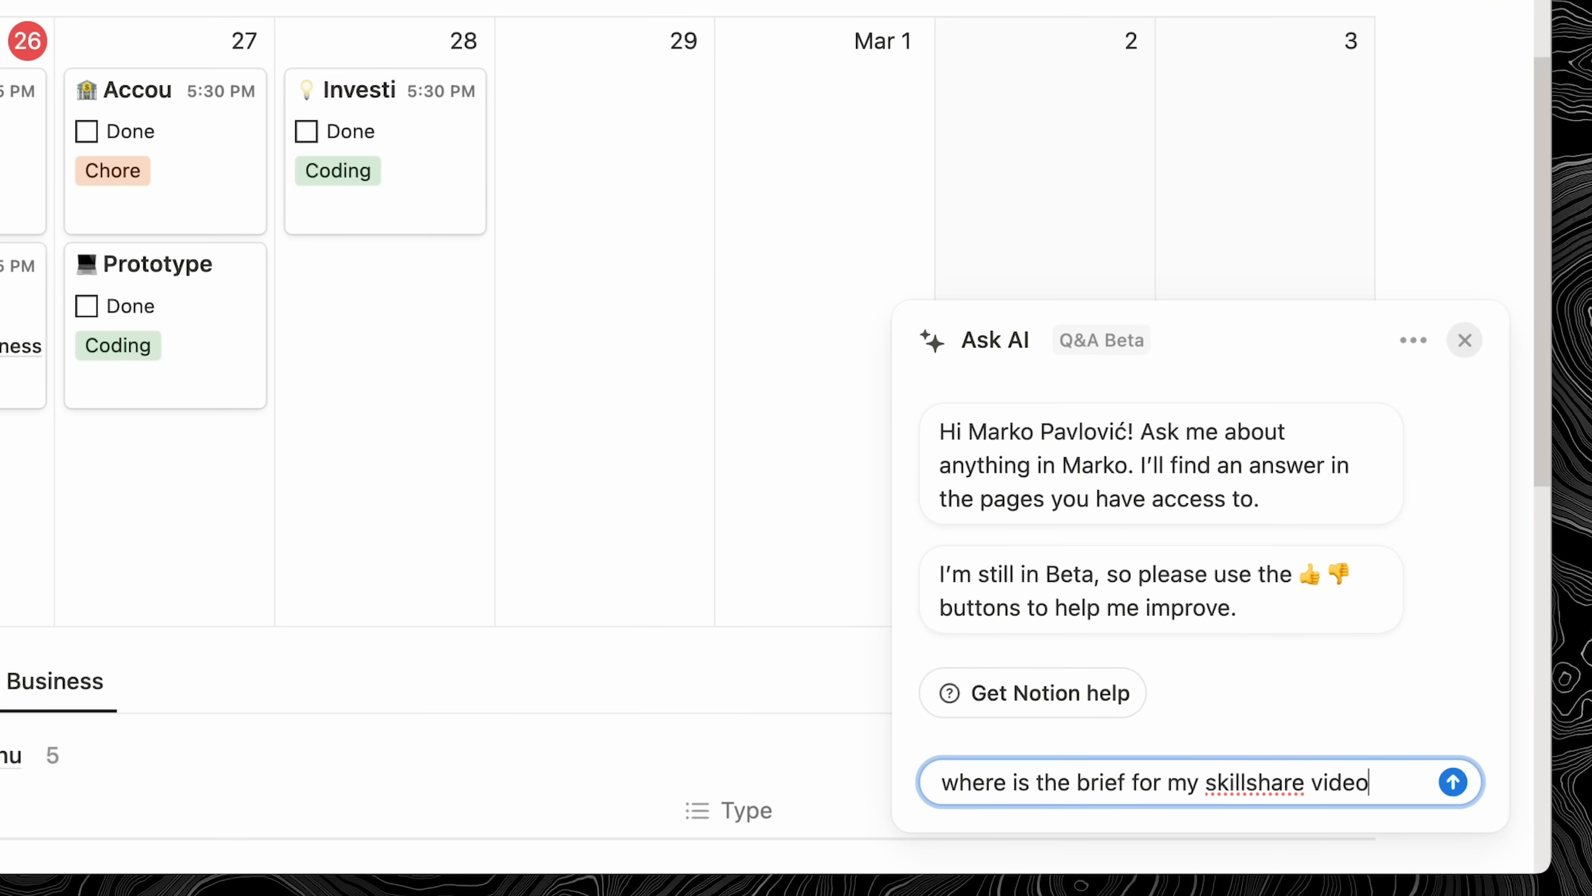
left_click(1453, 782)
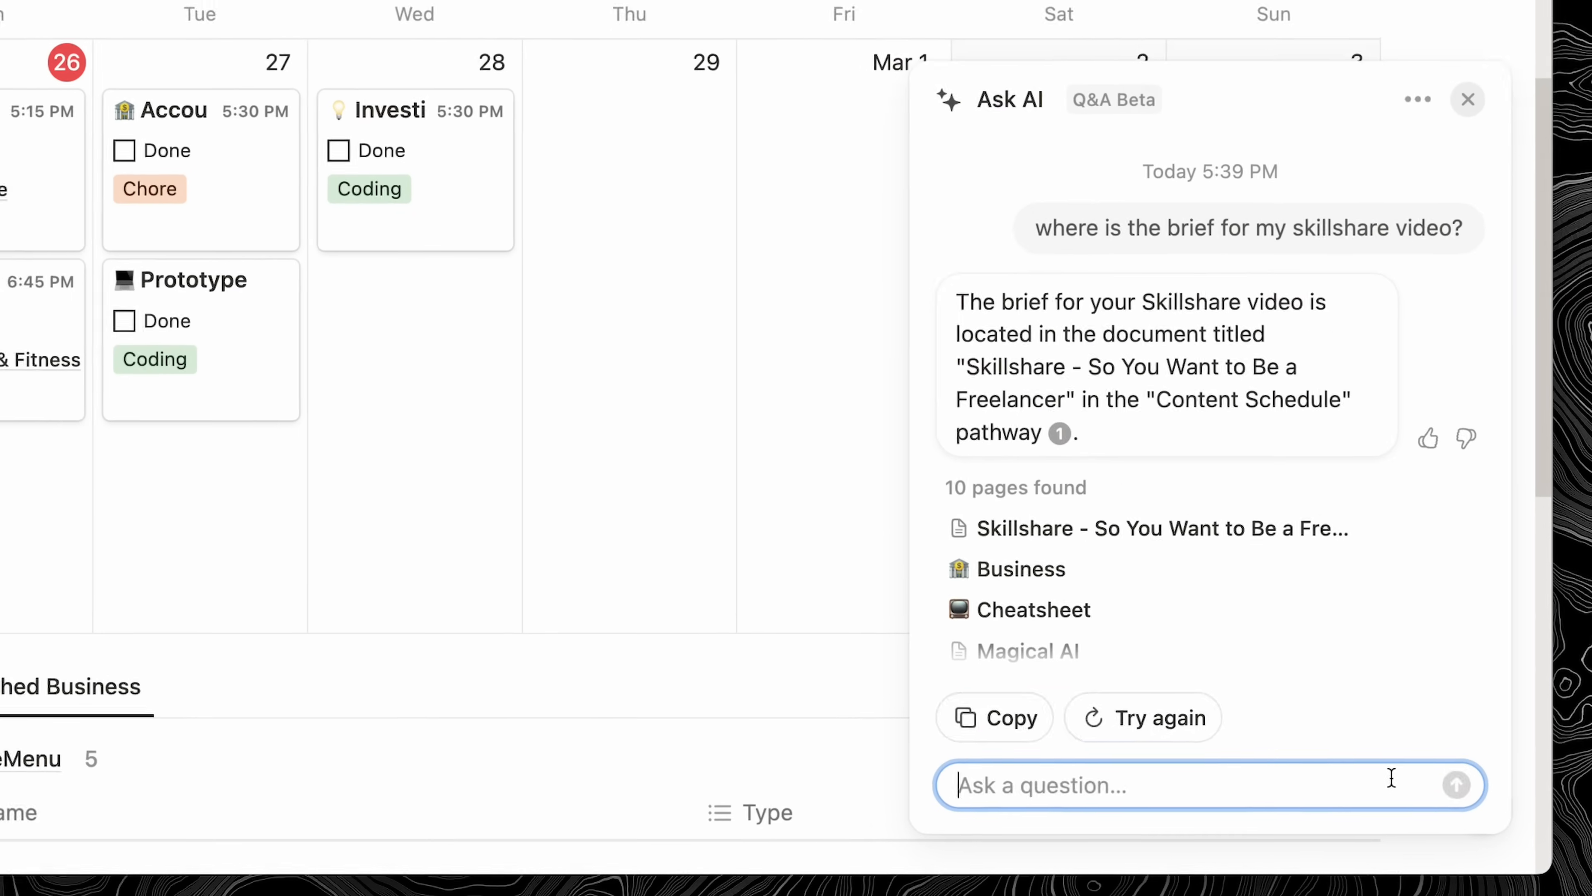
Ask the follow-up 'what are the general requirements for that' and send it
type("what a")
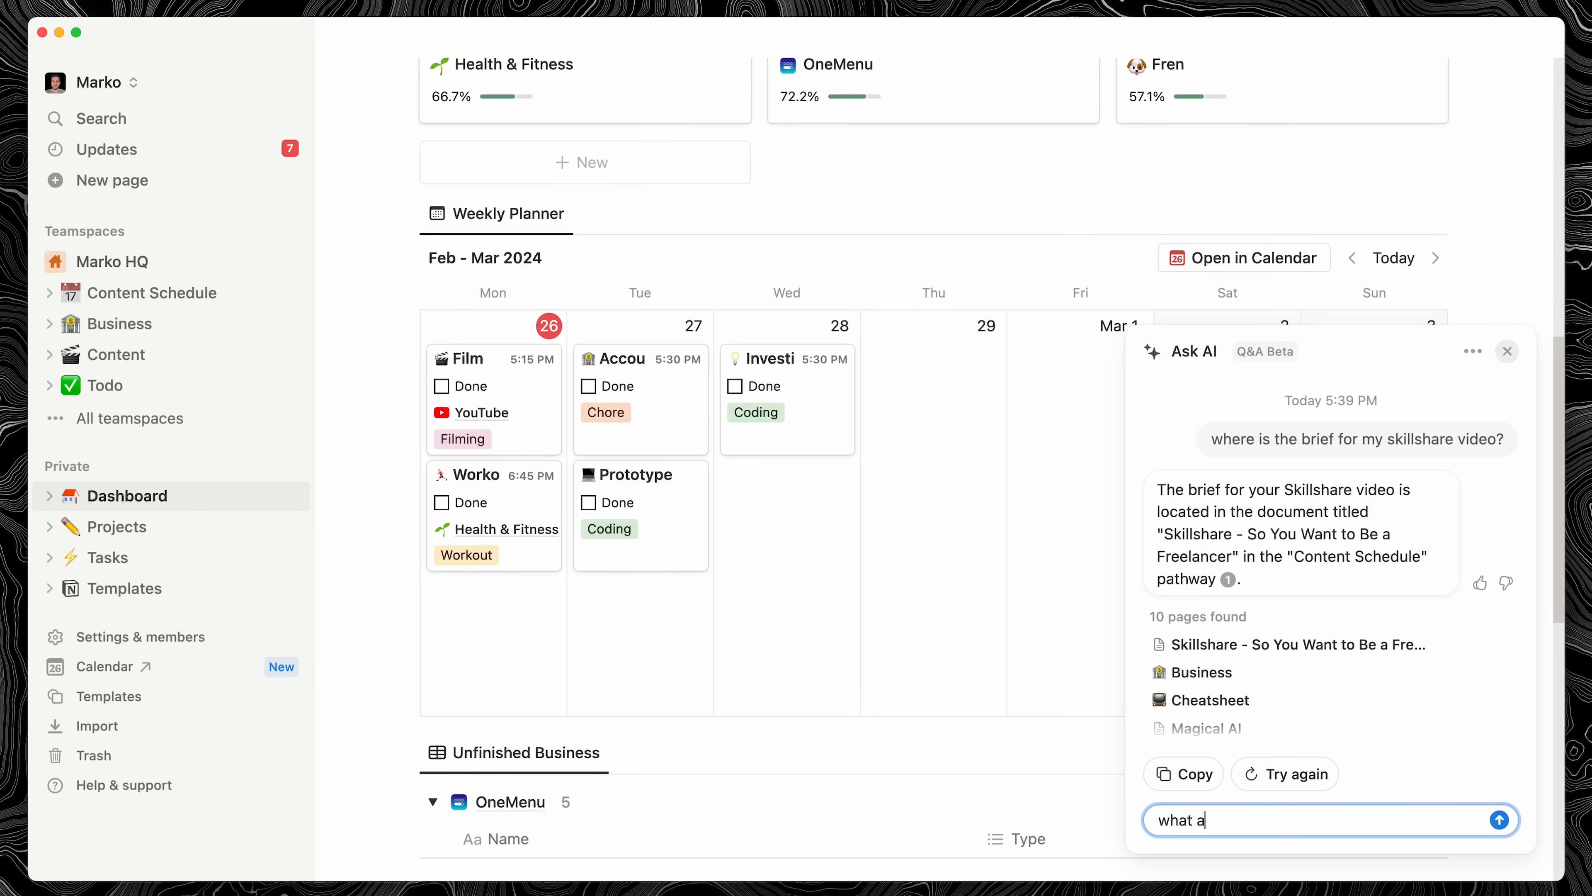
type("re the general requirements for that")
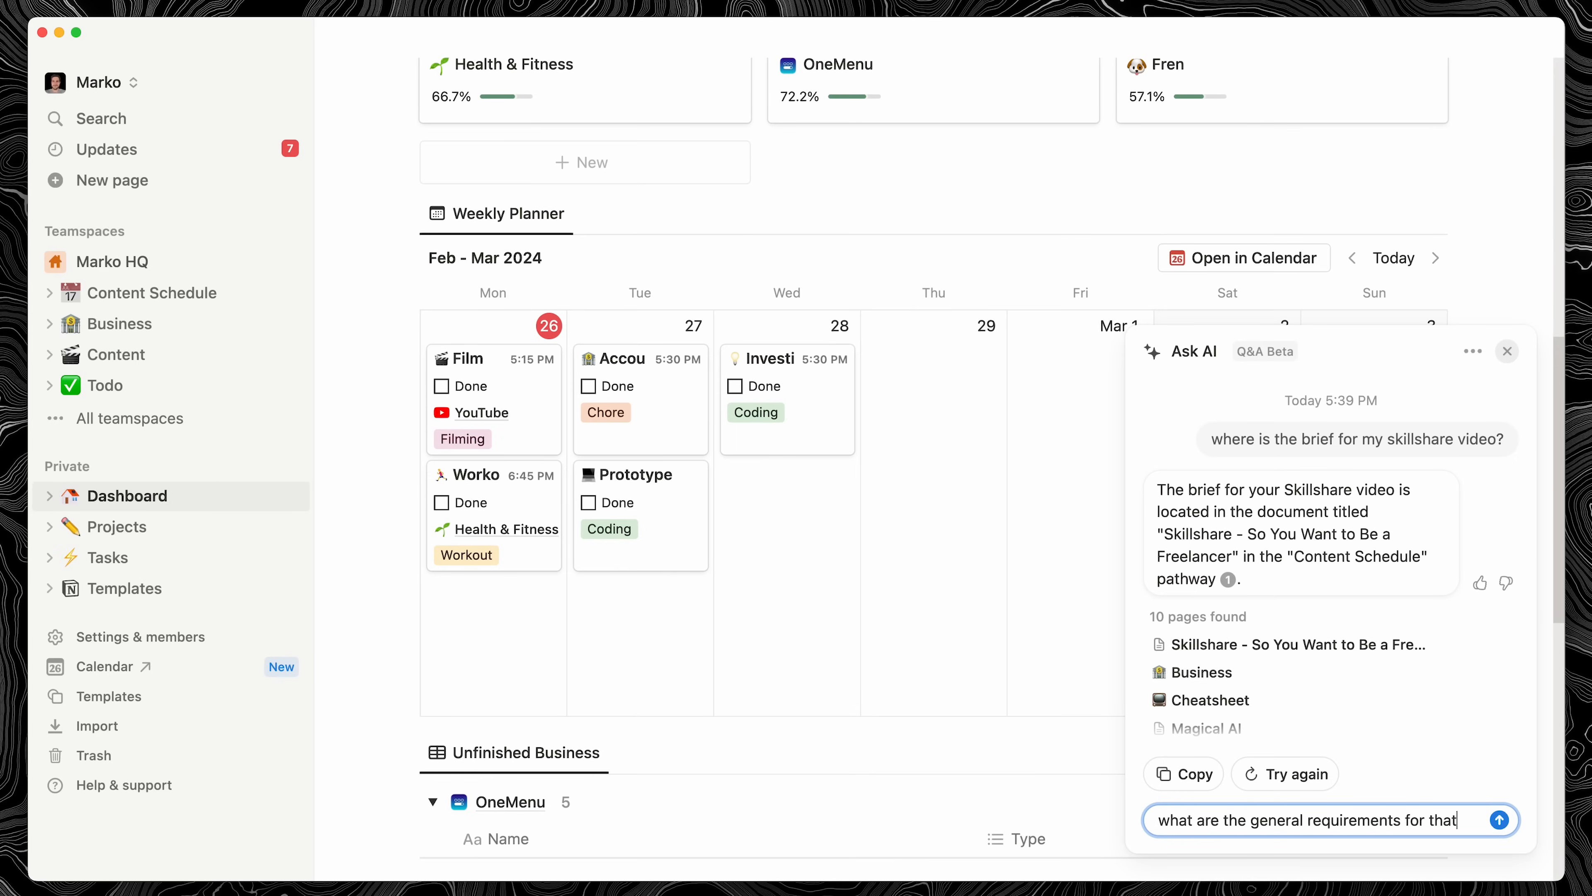
left_click(1499, 818)
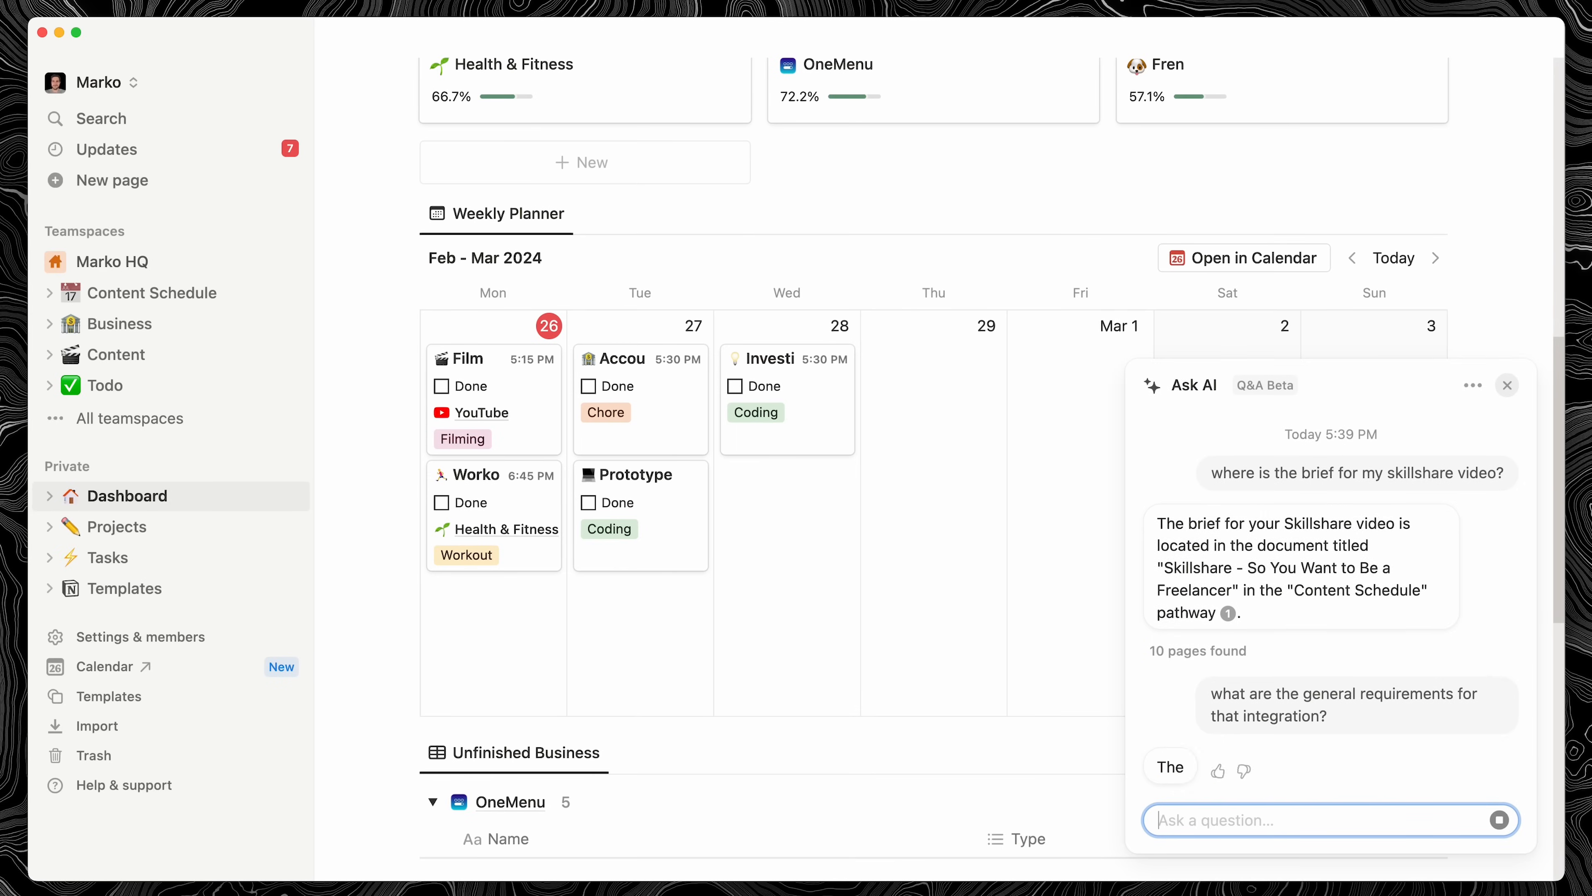